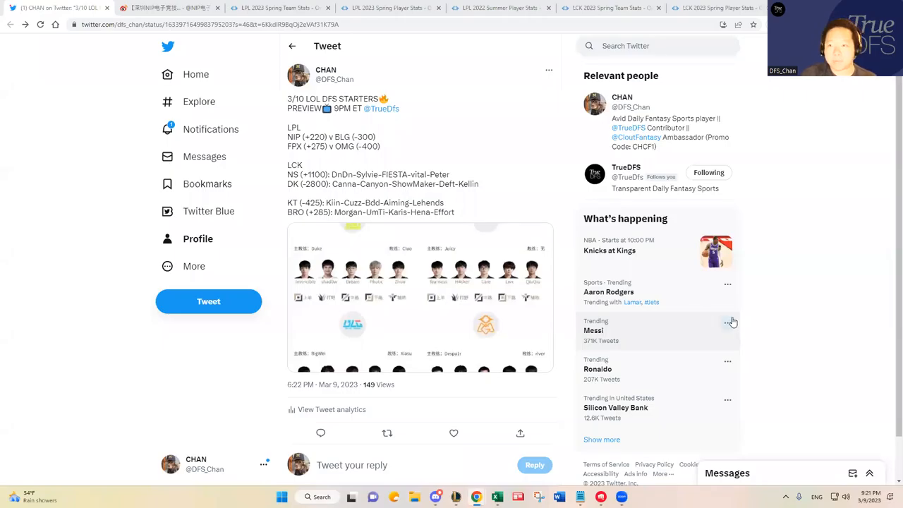
mouse_move(776, 268)
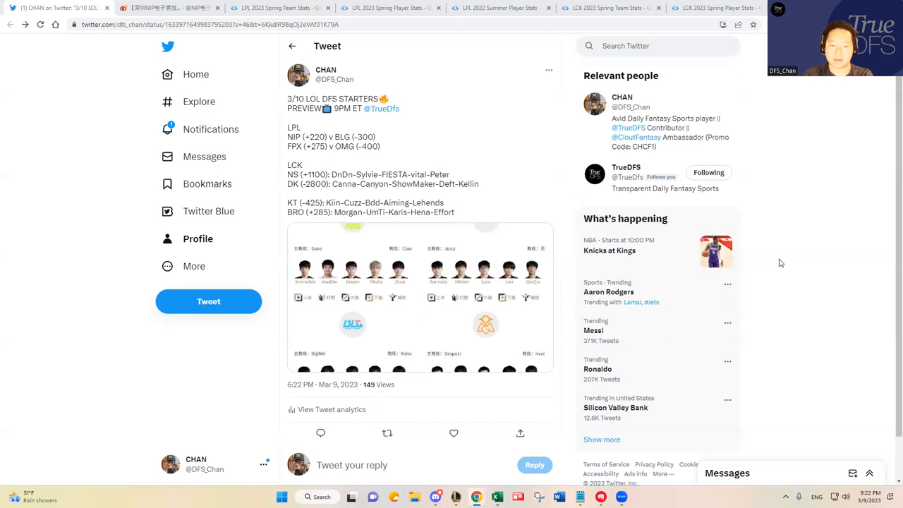
mouse_move(367, 305)
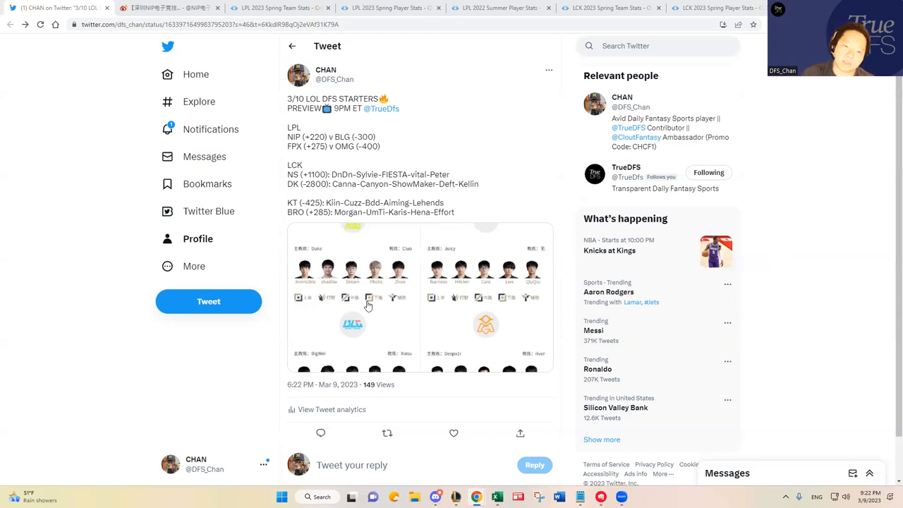
Enlarge the tweet's first team lineup image to full size.
left_click(353, 296)
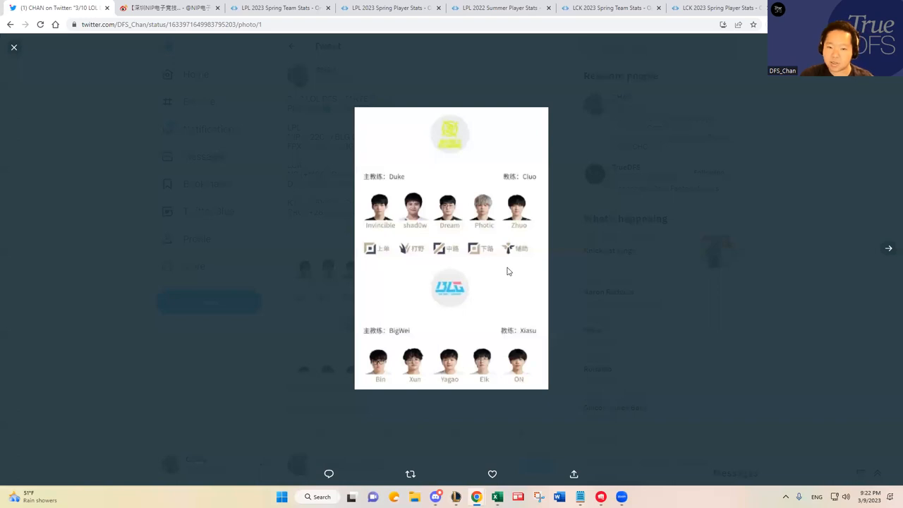
mouse_move(412, 243)
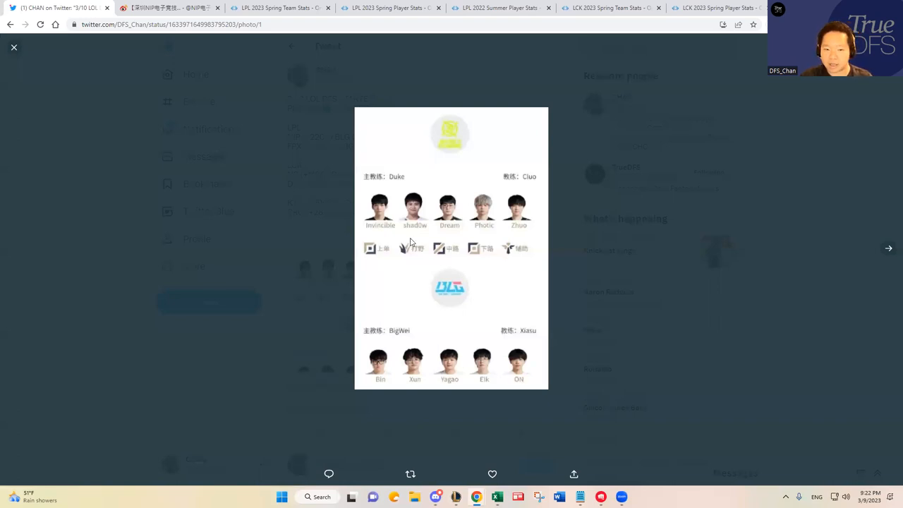
mouse_move(406, 207)
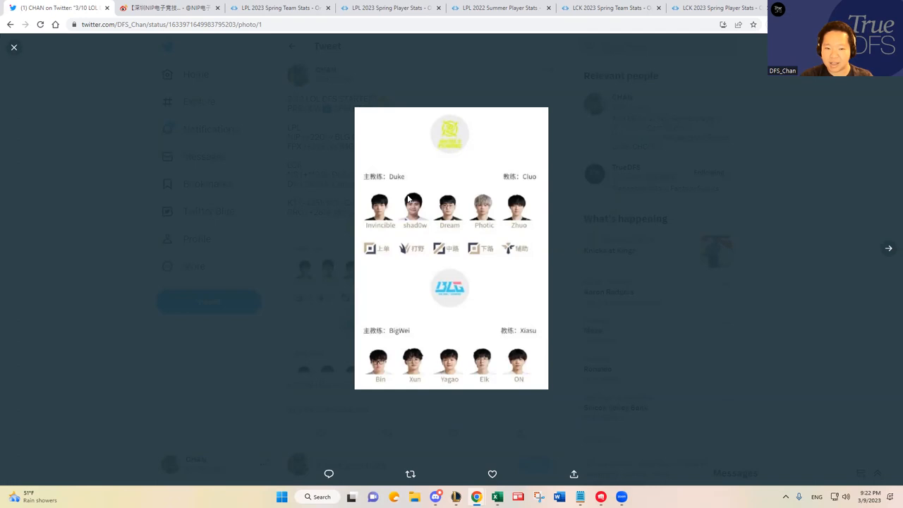
mouse_move(414, 195)
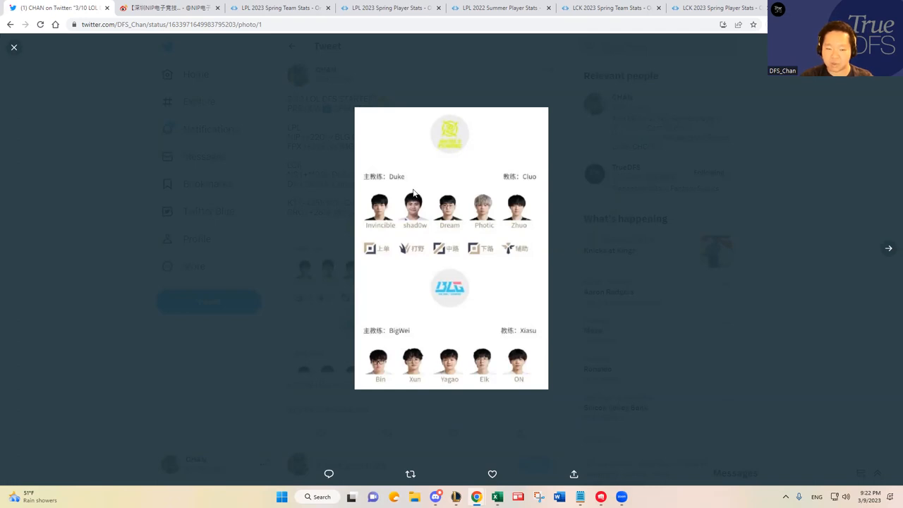
mouse_move(412, 205)
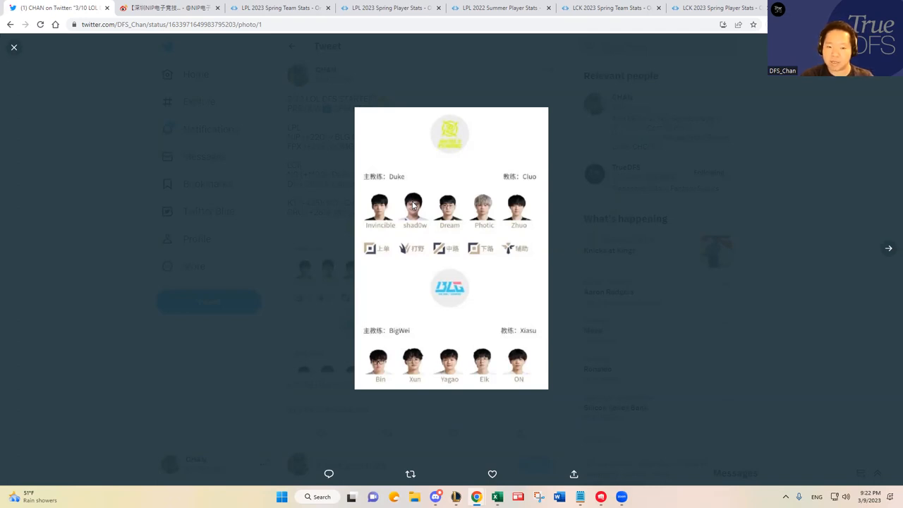
mouse_move(415, 206)
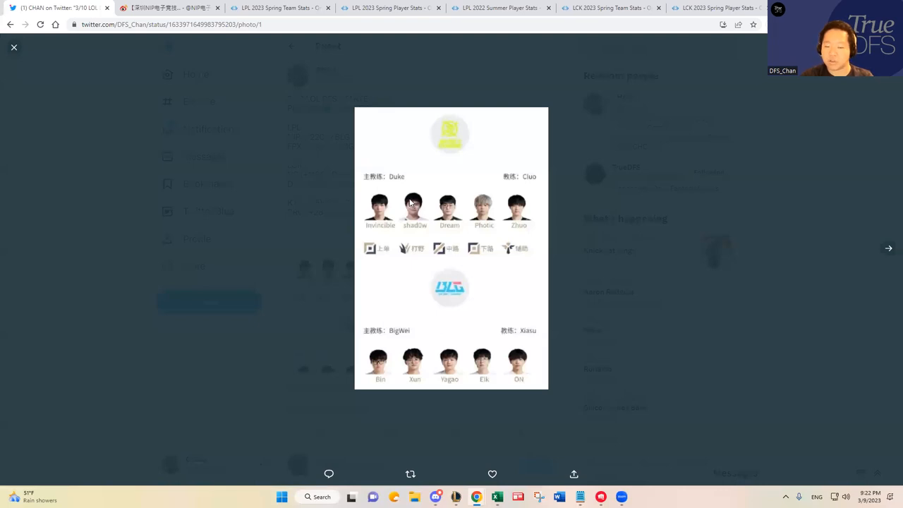
mouse_move(415, 175)
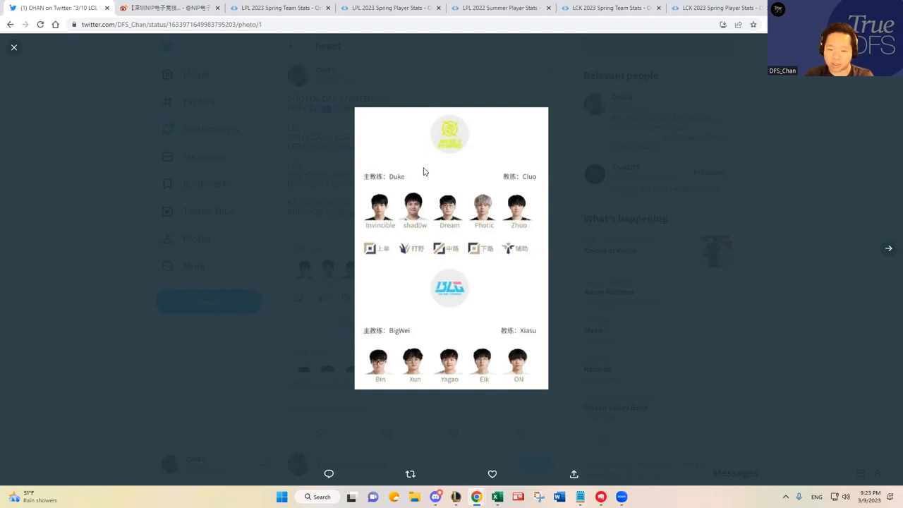
mouse_move(656, 403)
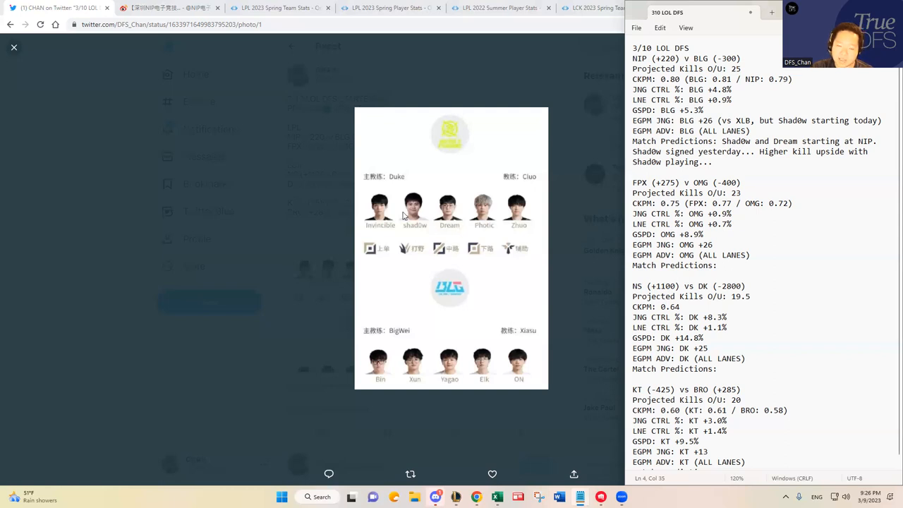
Show LPL 2022 Summer jungle stats for XLB and shadow, viewing EGPM, GOLD% and WPM columns.
left_click(388, 8)
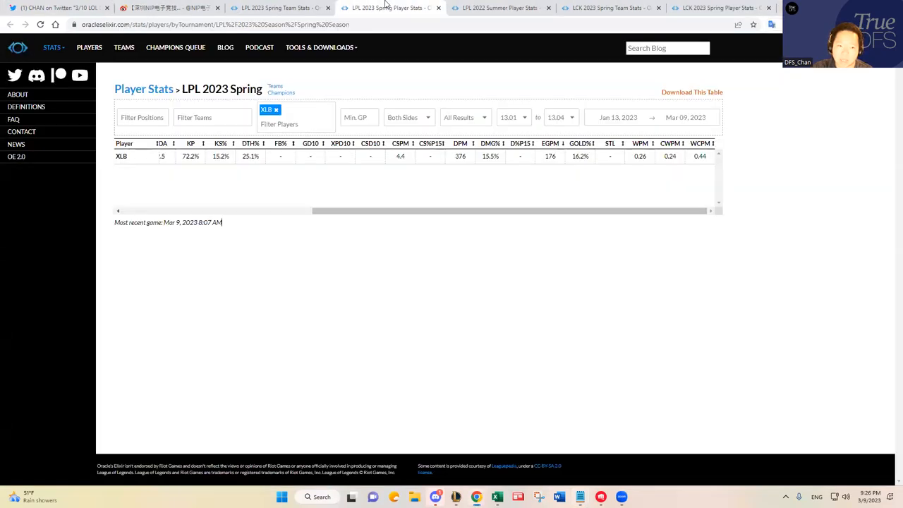
left_click(497, 8)
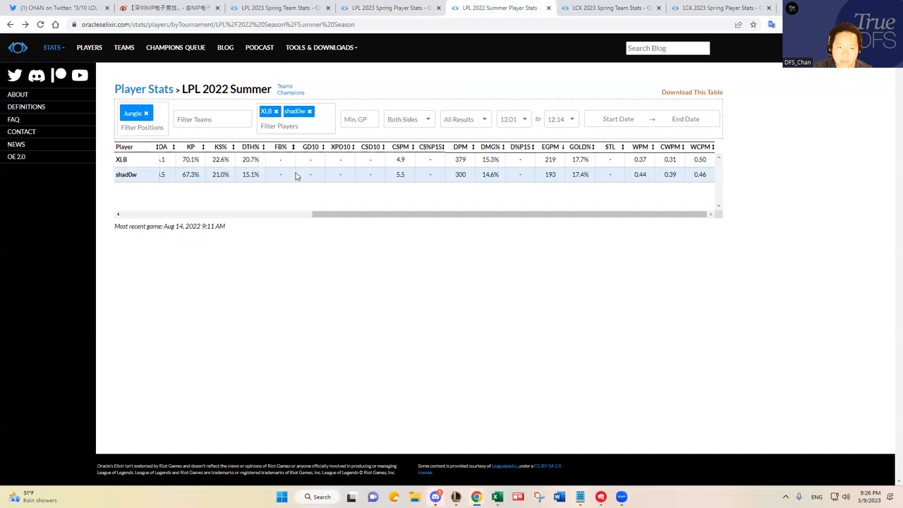
double_click(235, 88)
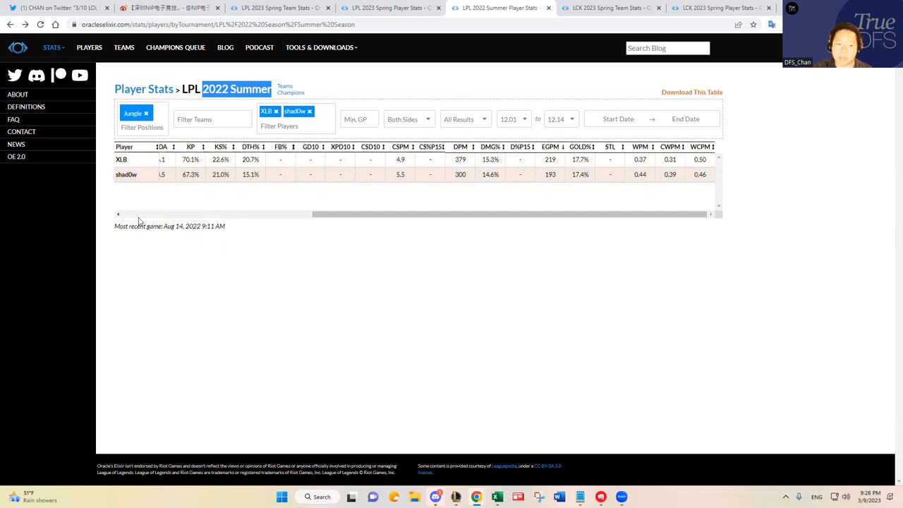
scroll("left", 3)
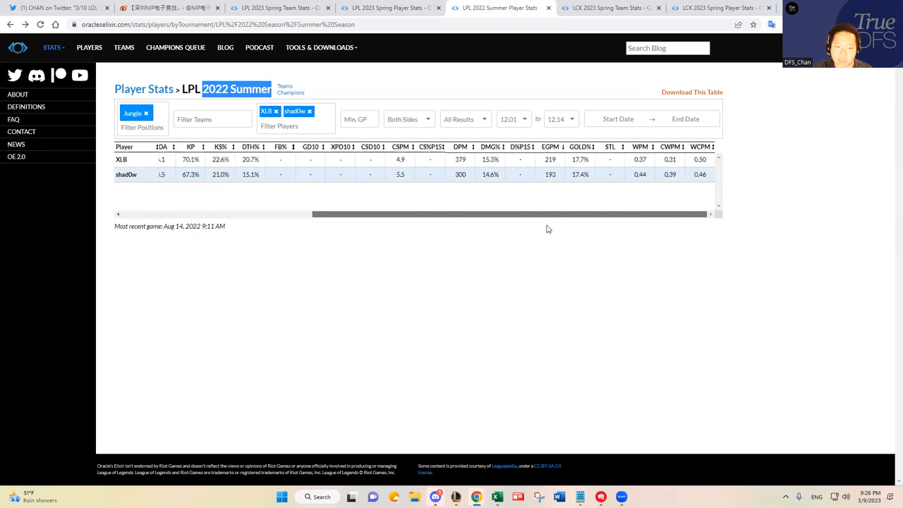
mouse_move(557, 214)
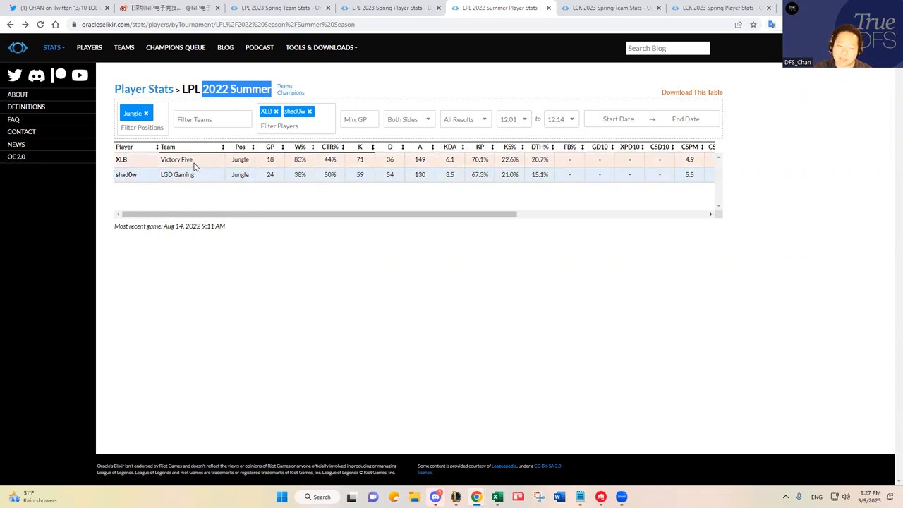
mouse_move(164, 160)
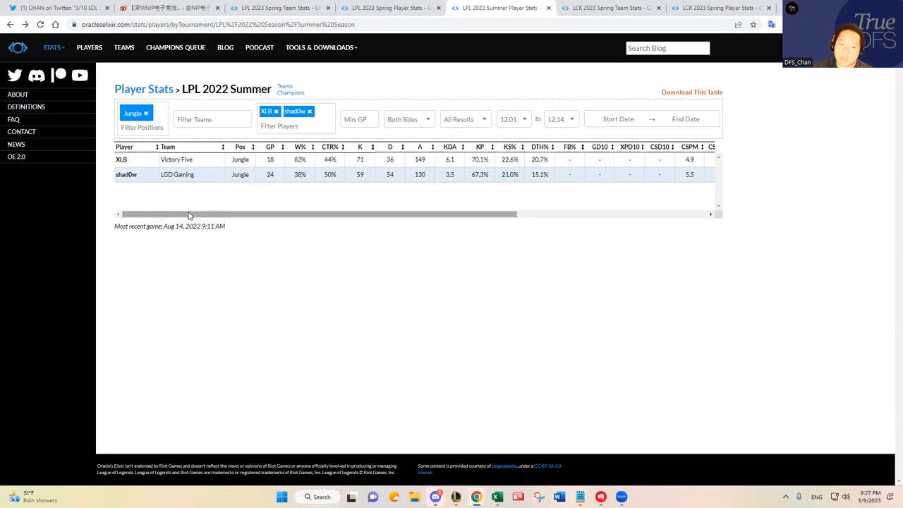
scroll("right", 3)
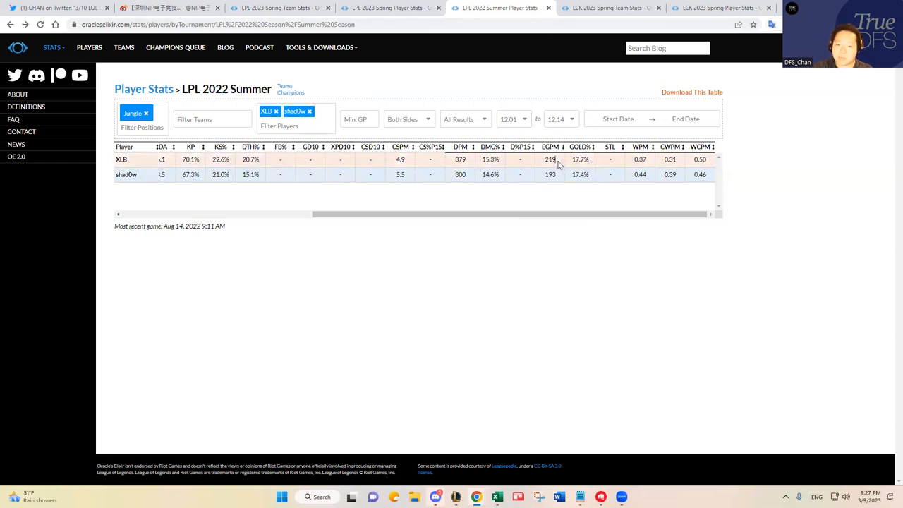
Review XLB vs shadow LPL stats, then bring up LCK 2023 Spring team stats for KT Rolster vs BRION.
left_click(389, 8)
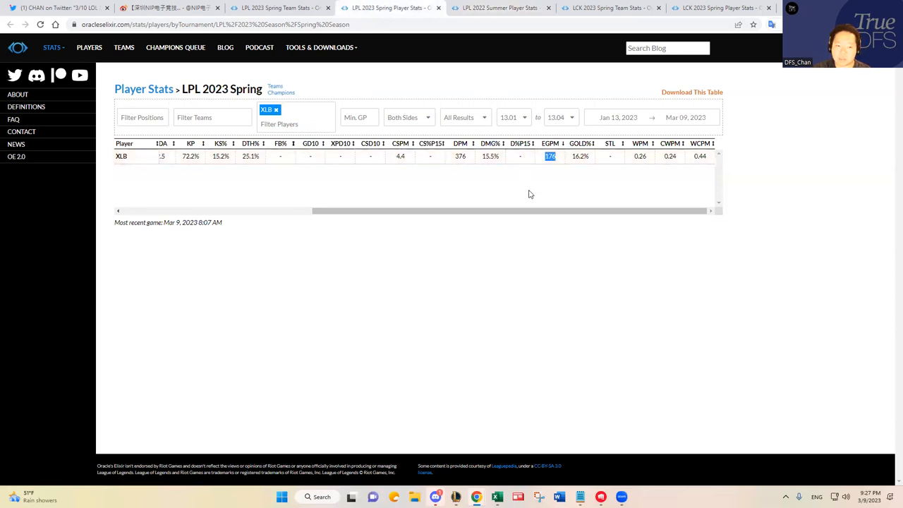
scroll("left", 3)
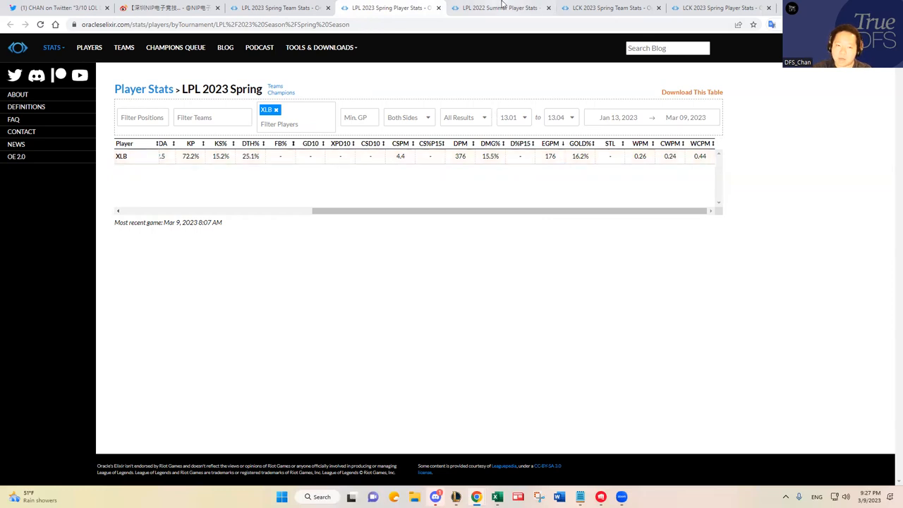
left_click(497, 9)
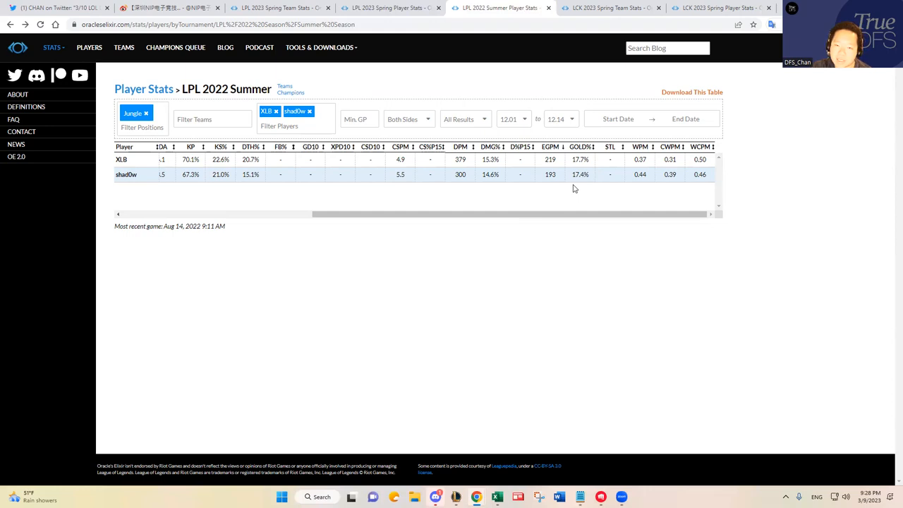
left_click(389, 9)
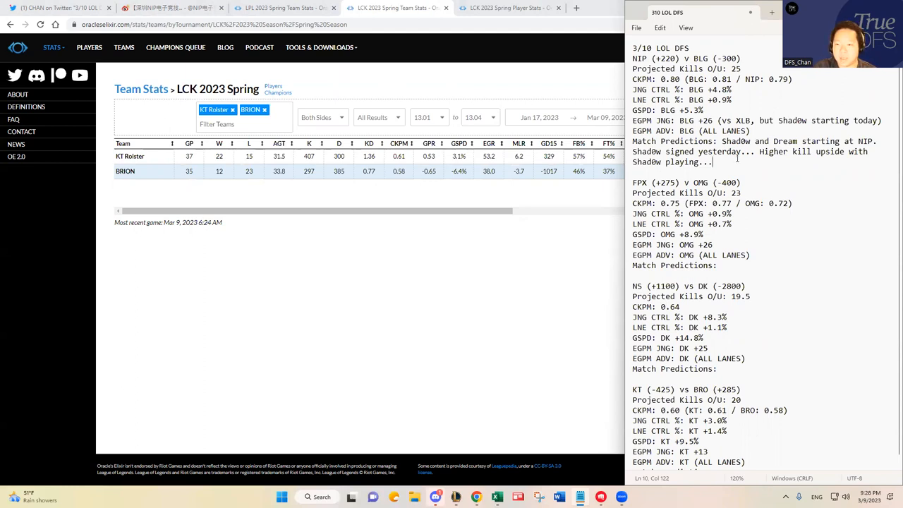
Write that BLG is a smash spot with Shadow starting and BLG wins 2-0.
type("BLG")
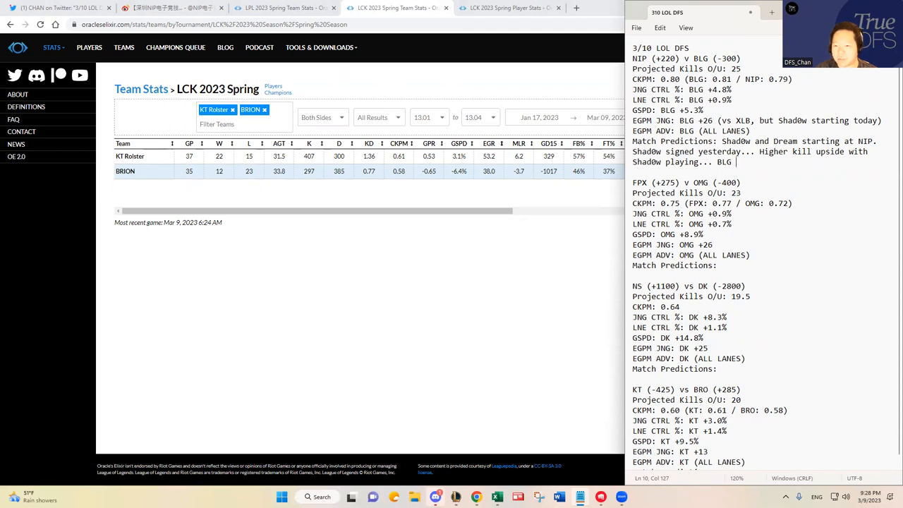
type("sma")
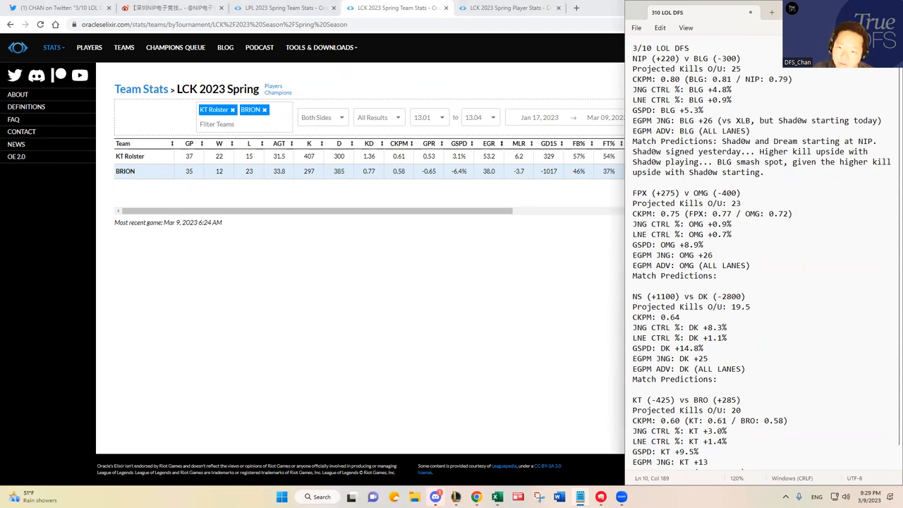
type("BLG wins 2-0")
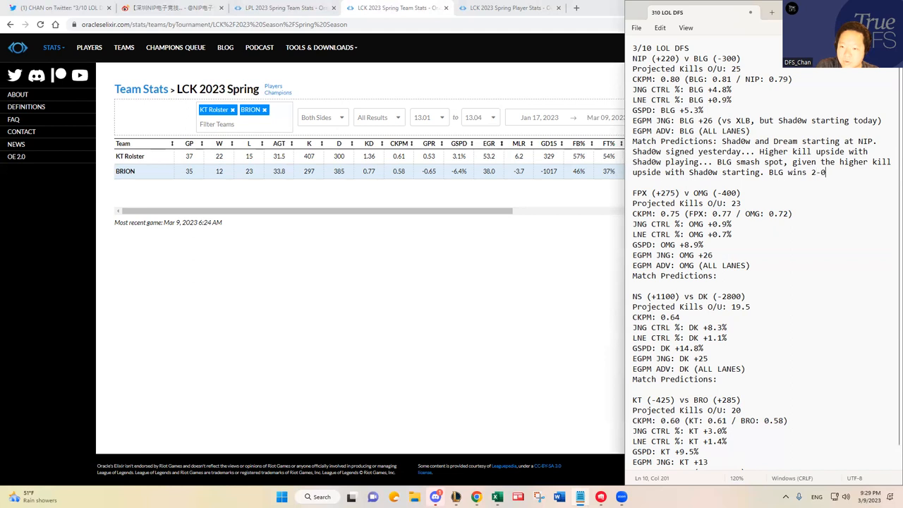
type(".")
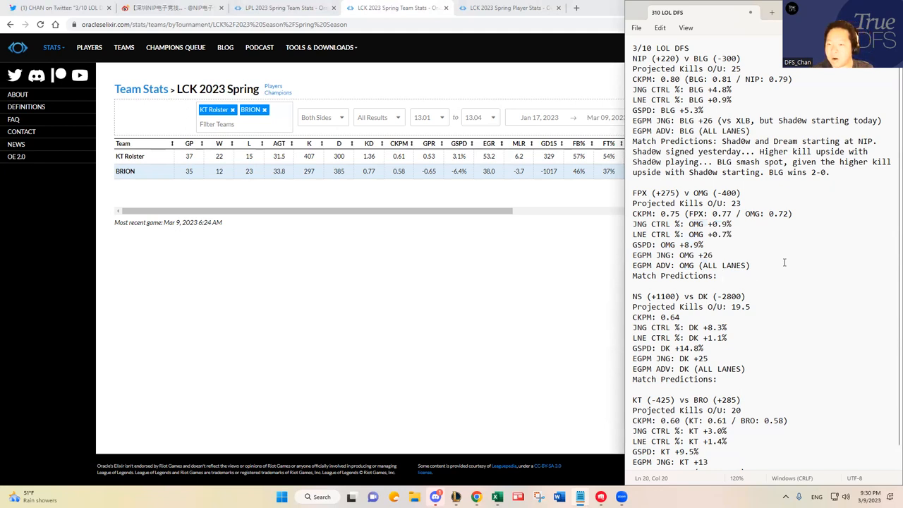
Place the cursor in the FPX vs OMG notes beside the tweeted FPX and OMG lineup image.
left_click(727, 235)
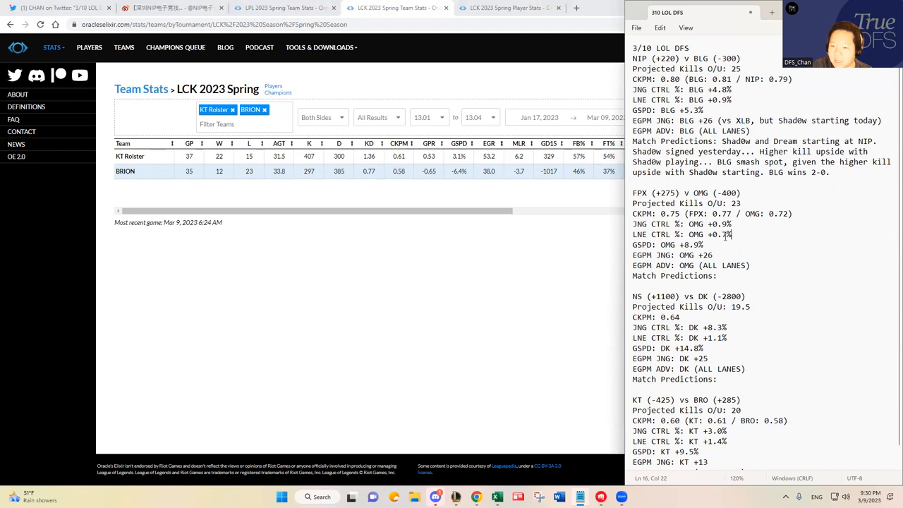
left_click_drag(632, 223, 732, 234)
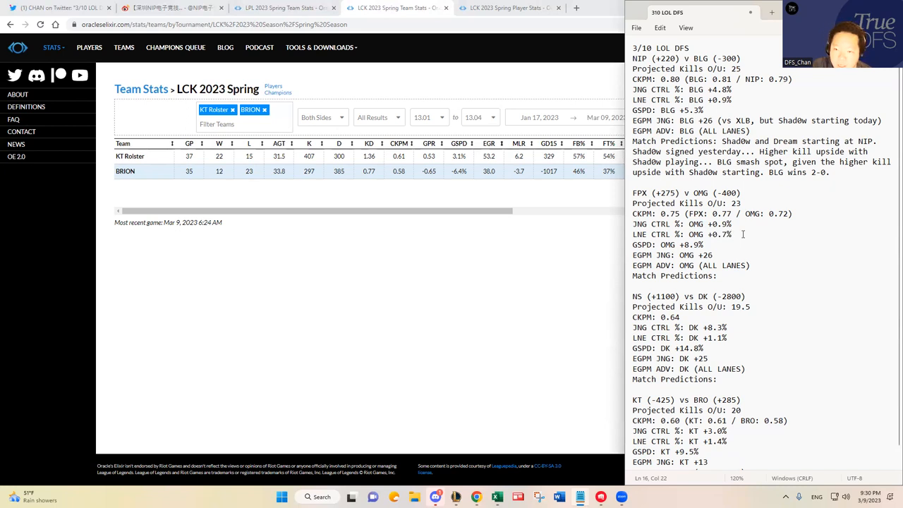
left_click_drag(635, 223, 734, 234)
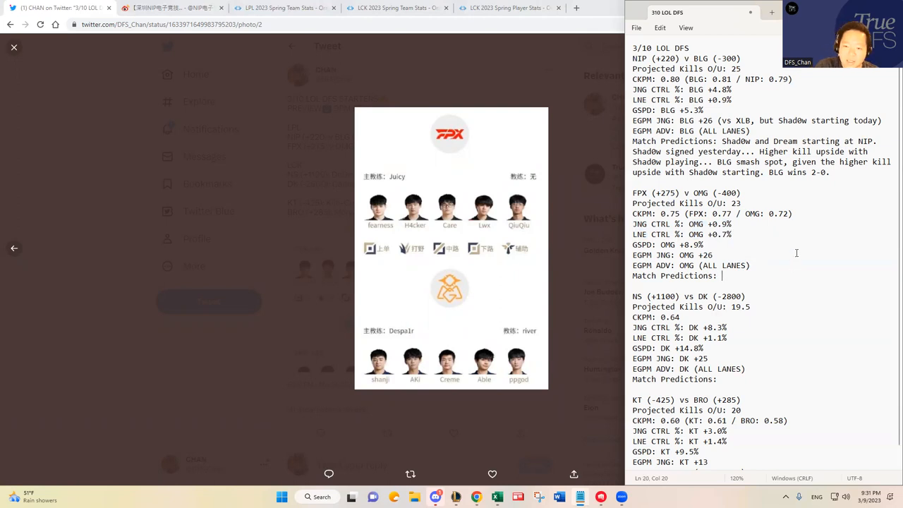
Write 'OMG wins 2-1', FPX a live dog given slight JNG and LNE control differences.
type("OMG wins 2-1")
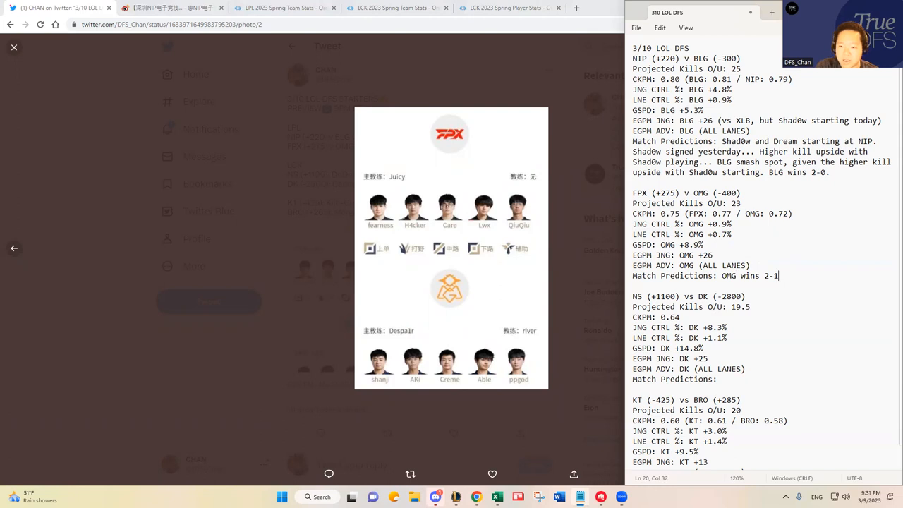
type("FPX is a live dog, i")
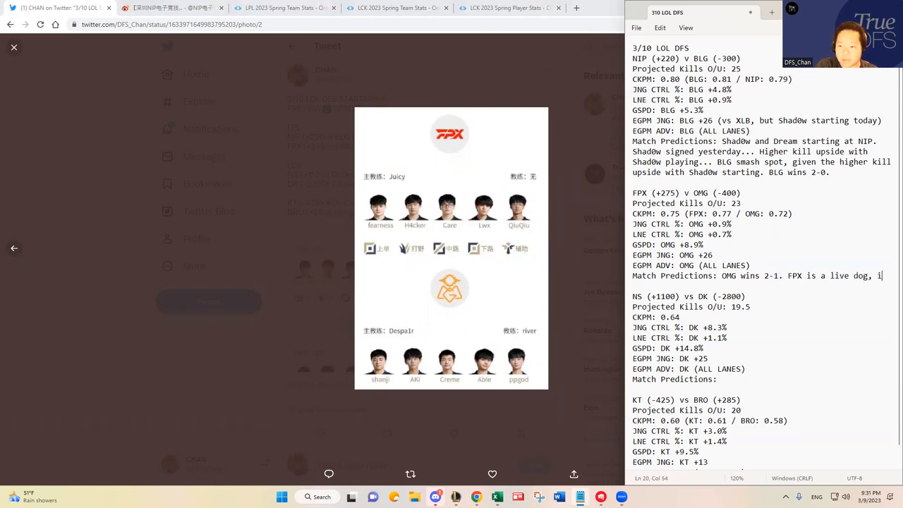
type("n my opinion,")
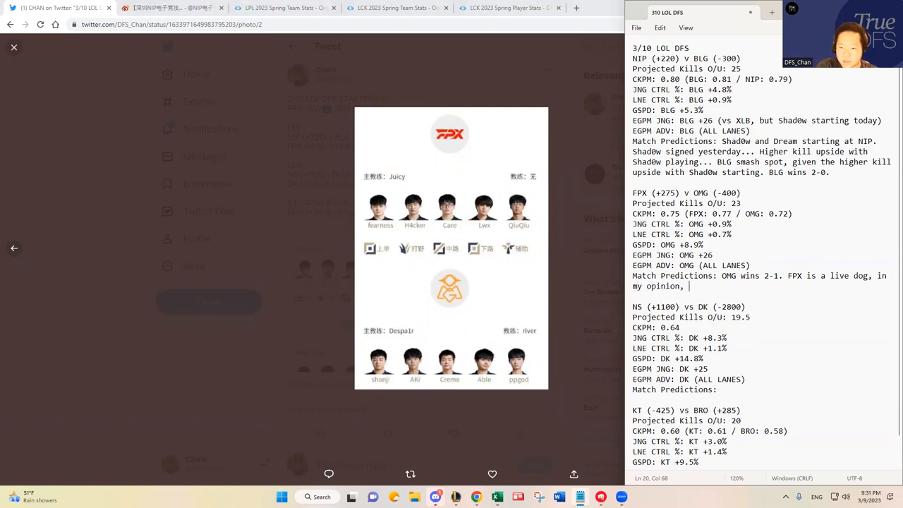
type("looking at hte lsi")
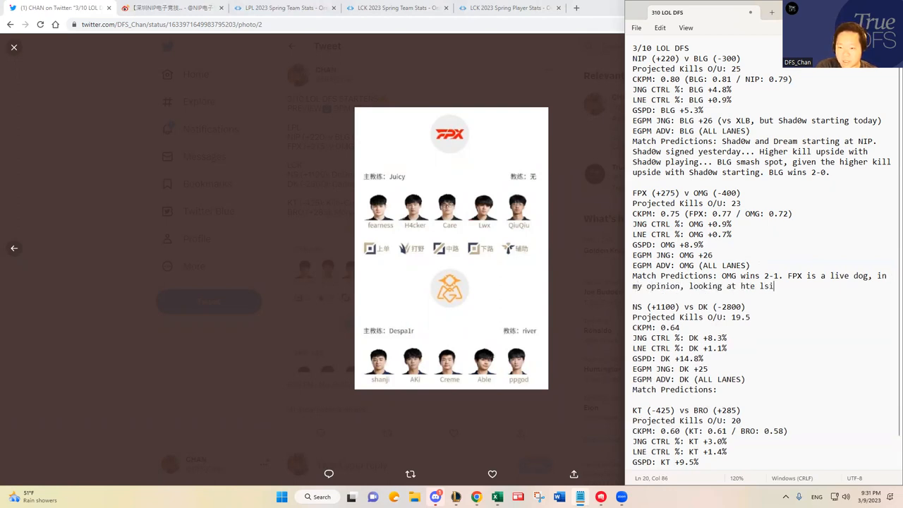
key("backspace")
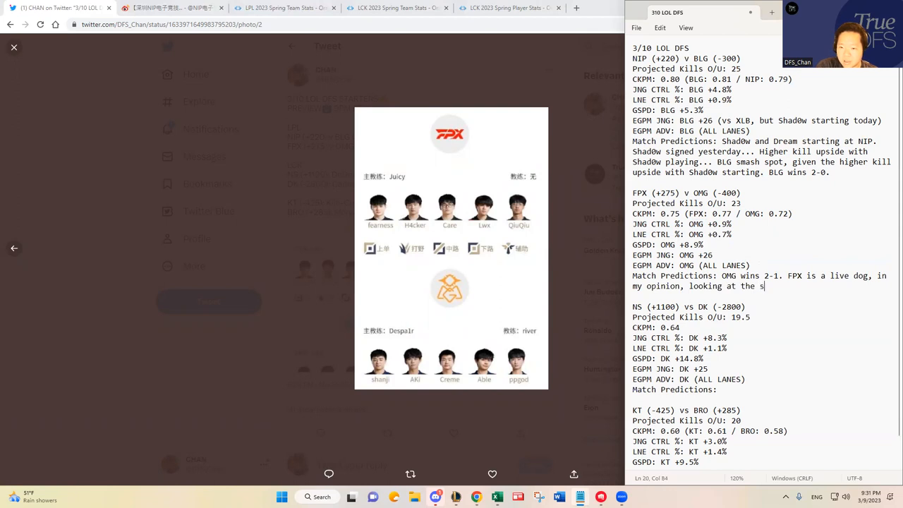
type("light difference in JNG and LNE control percenta")
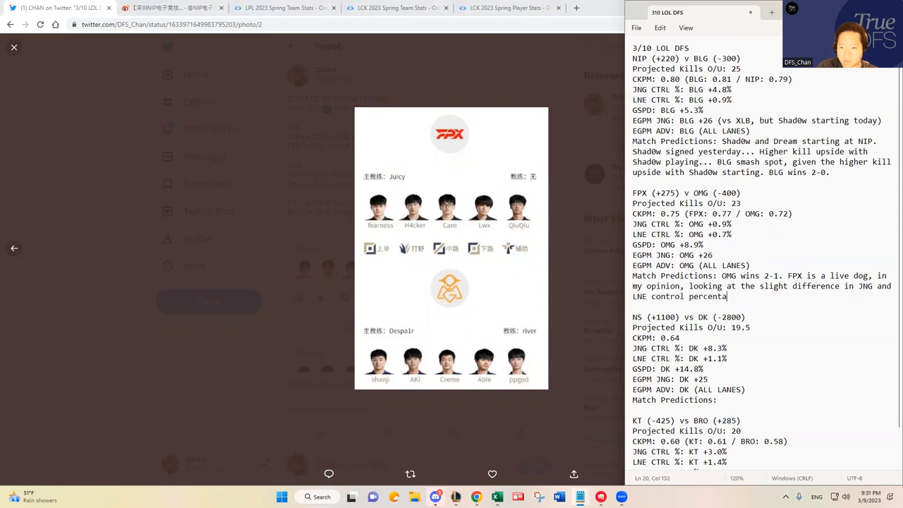
type("ge difference.")
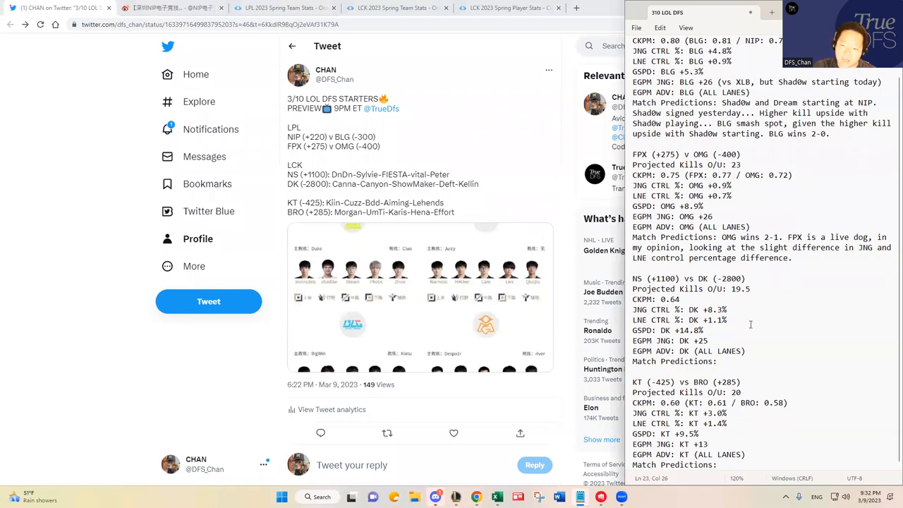
Write the NS vs DK prediction: DK wins 2-0 with doubtful kill upside.
type("K")
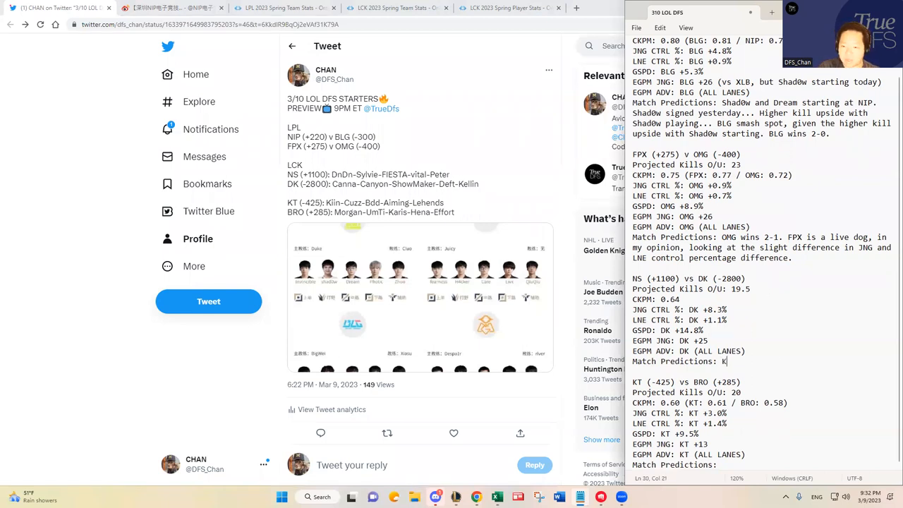
type("DK wins 2-0, but is the kill upside gonna be")
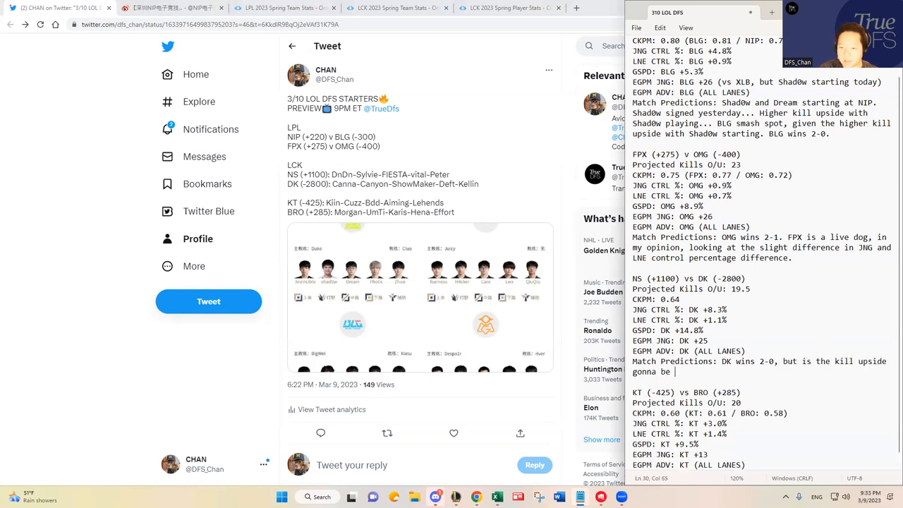
type("decent? I don't think")
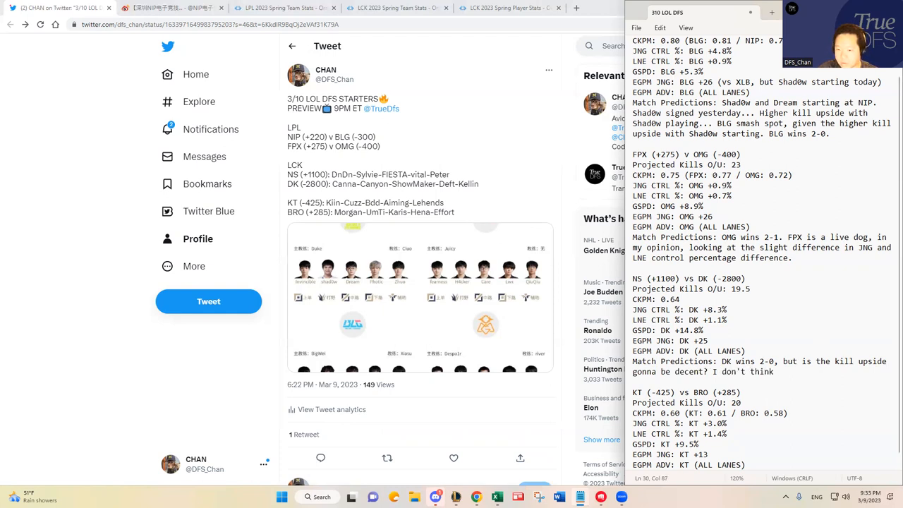
type("so.")
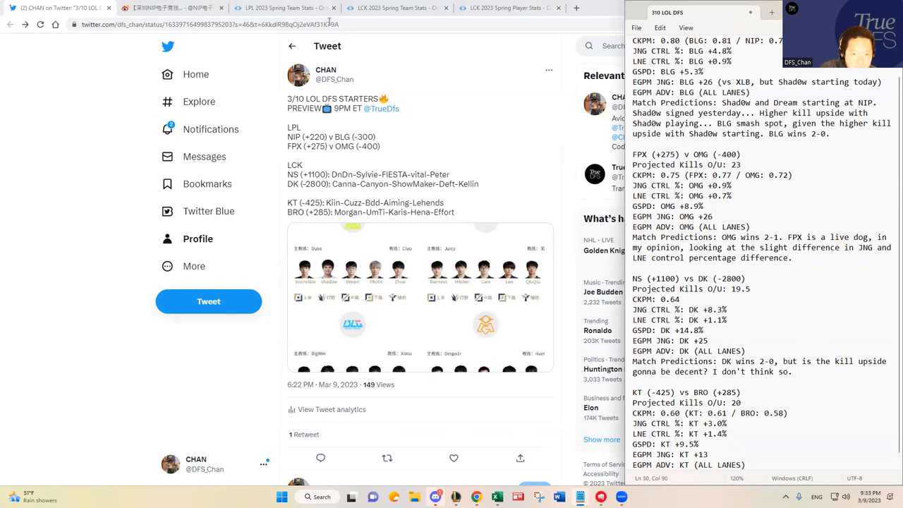
Filter team stats to Nongshim and Dplus KIA and add per-team CKPM (NS: 0.68).
left_click(398, 8)
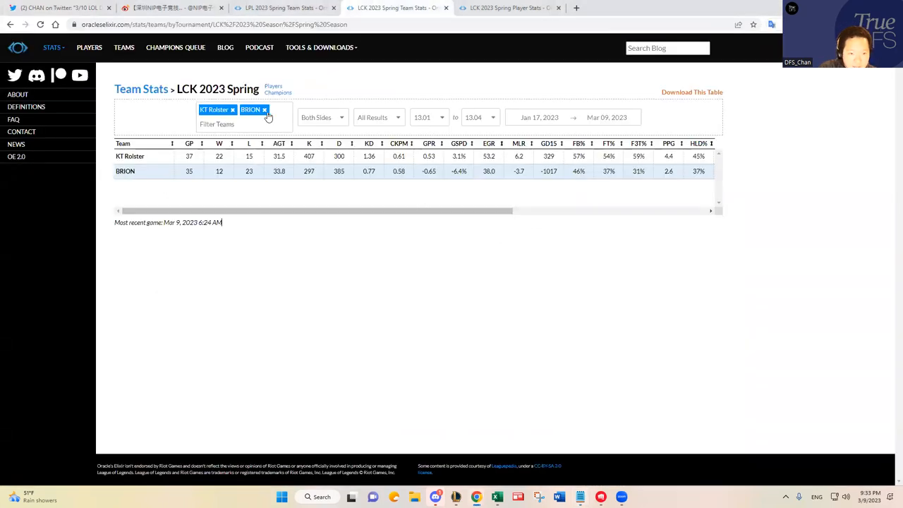
left_click(265, 110)
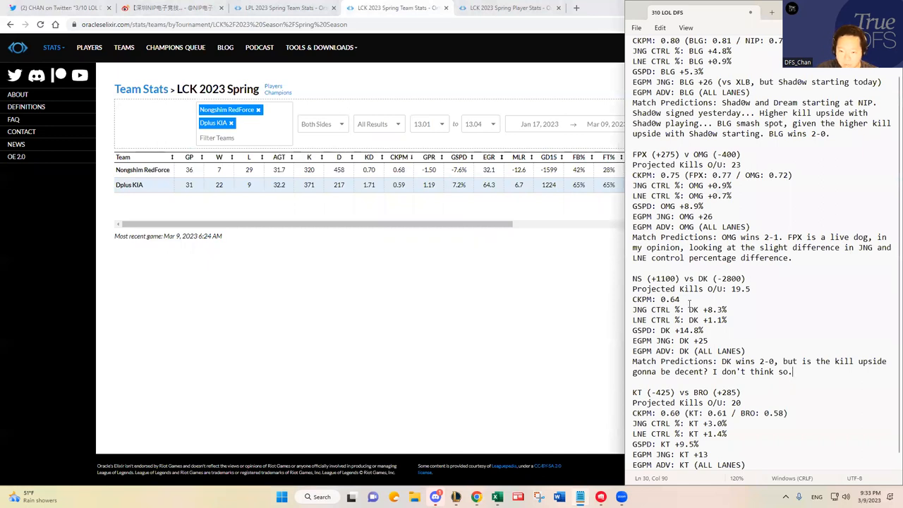
type("(NS:")
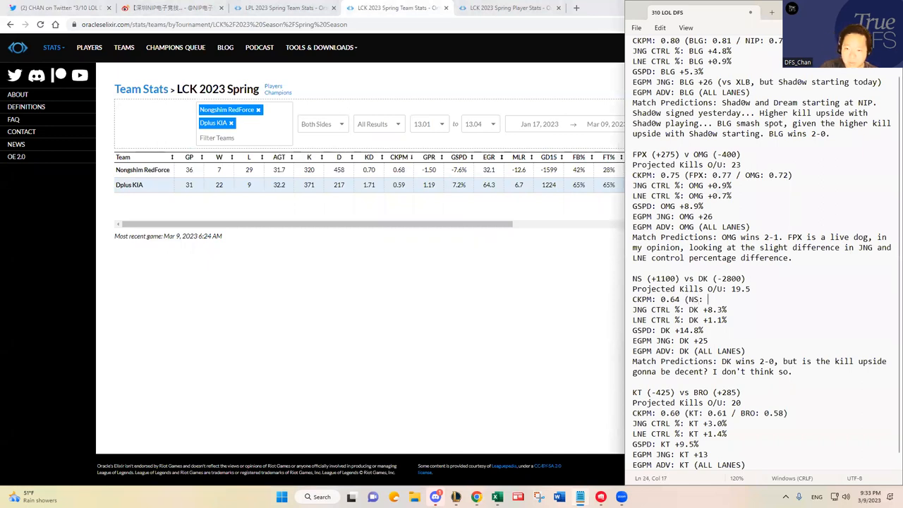
type("0.68 / DK: 0.59")
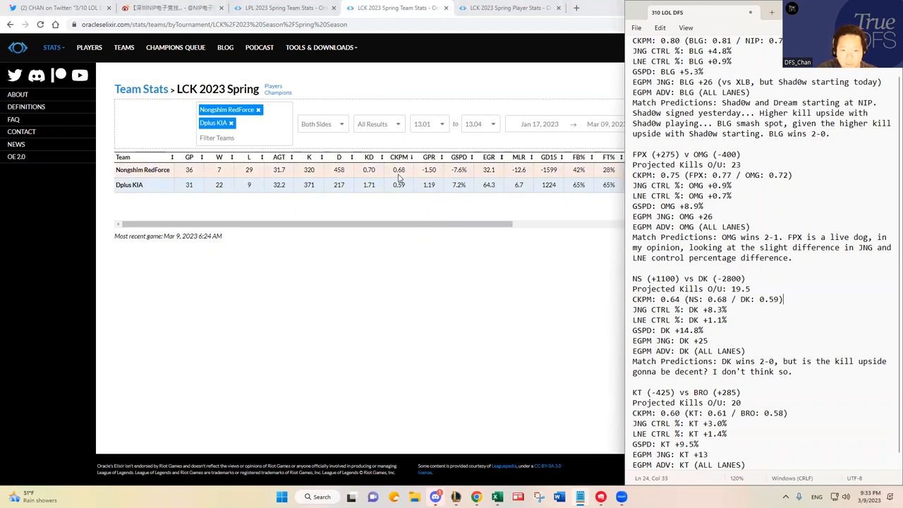
Compare NS and DK on patch 13.04 only, then restore the range to start at 13.01.
left_click(426, 124)
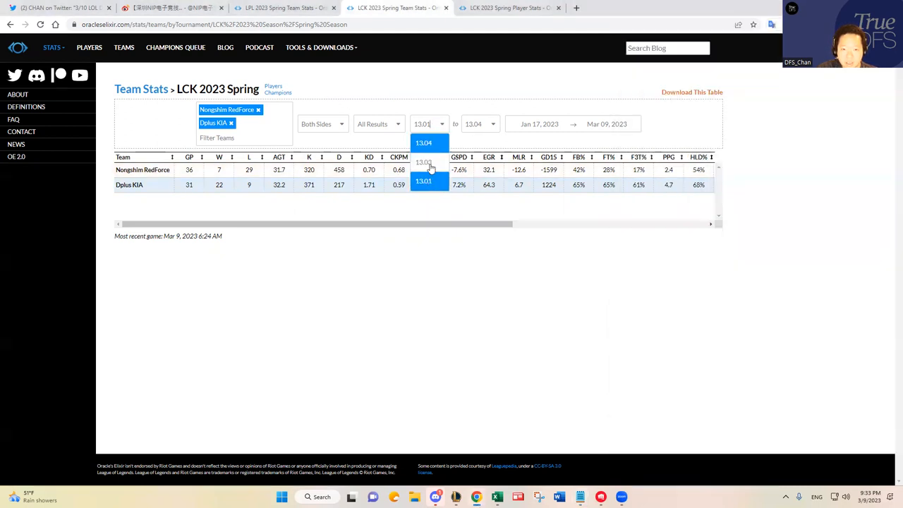
left_click(423, 142)
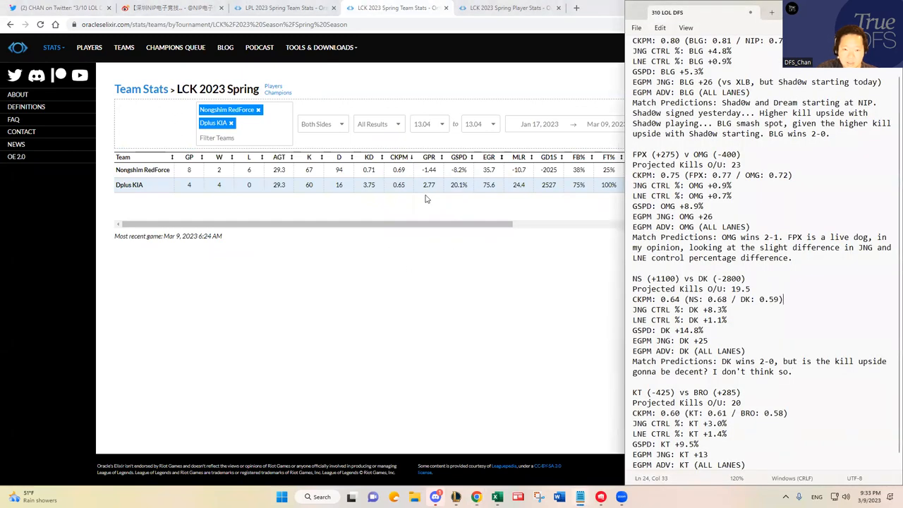
mouse_move(596, 261)
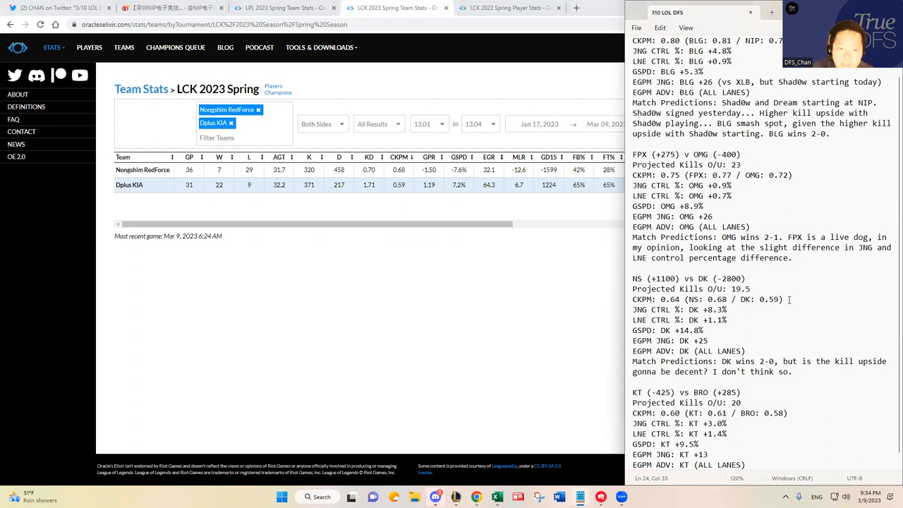
left_click(429, 124)
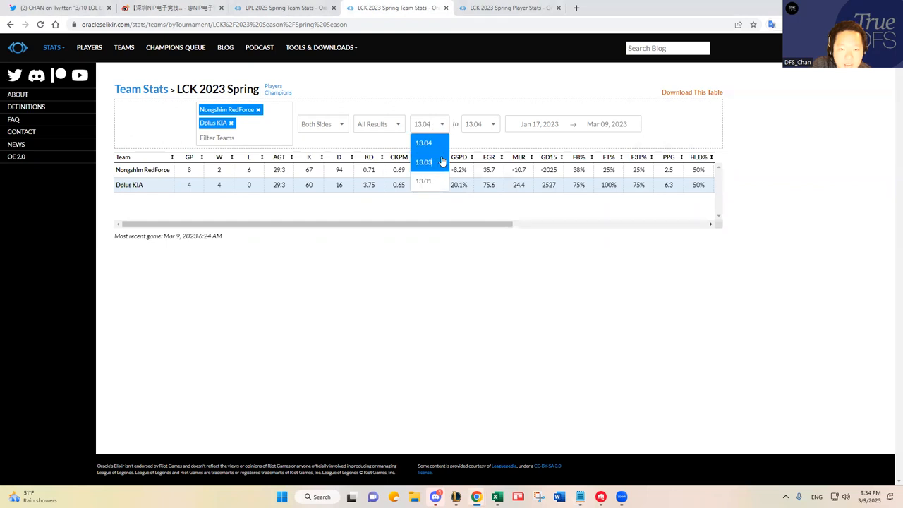
left_click(423, 181)
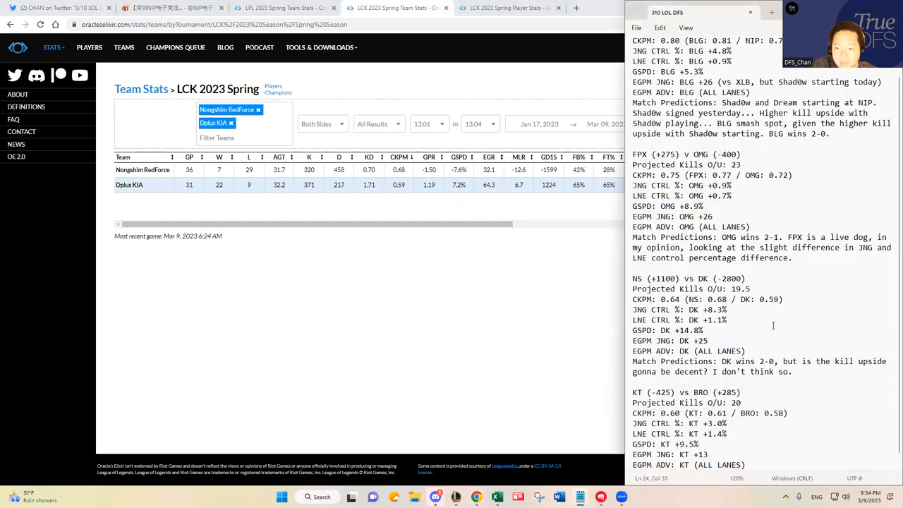
Replace 'I don't think so.' with 'The kill upside should be moderate.'.
left_click_drag(712, 373, 793, 373)
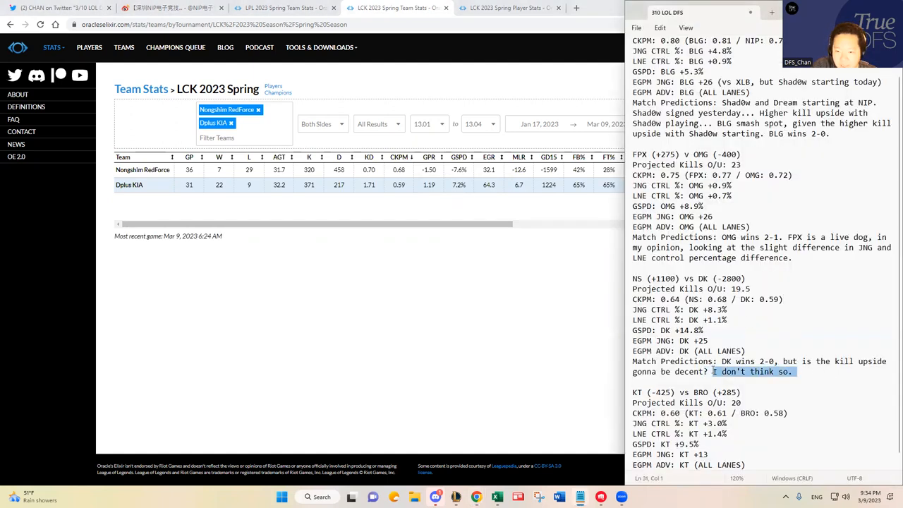
type("The kill upside")
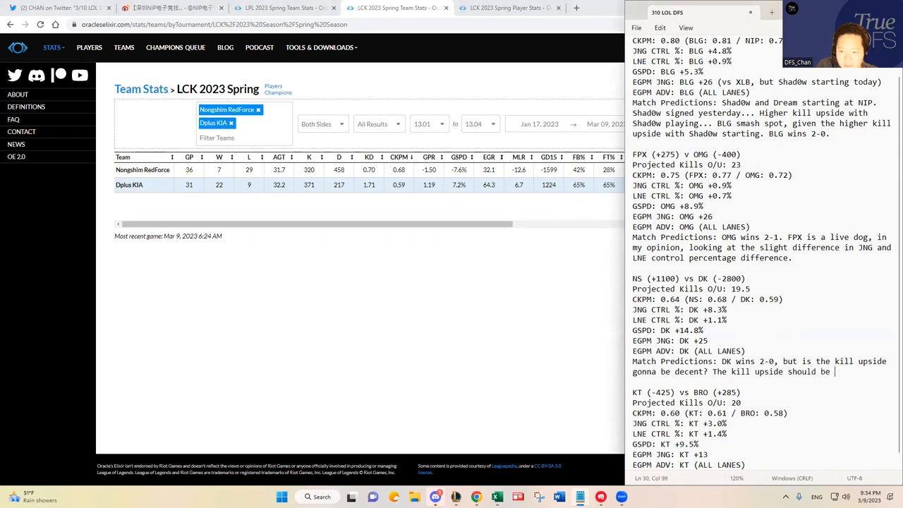
type("moderate.")
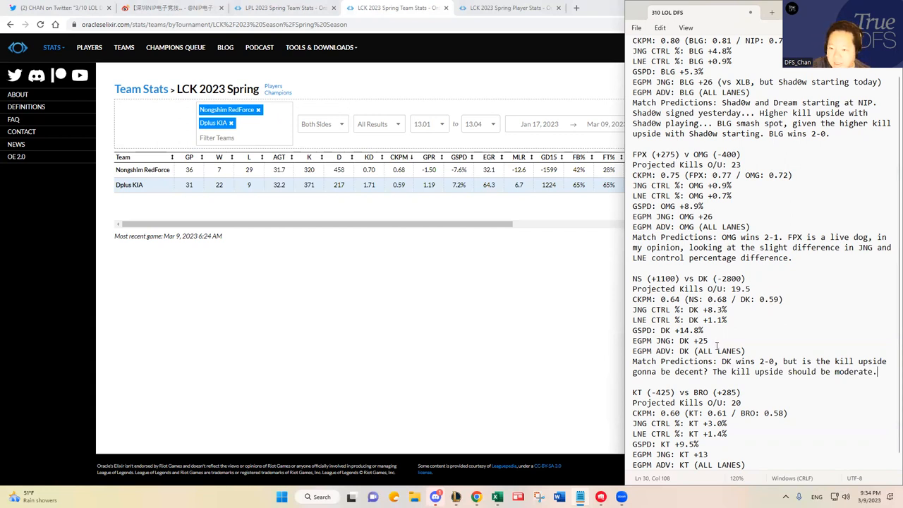
Scroll down to the KT vs BRO metrics to start a Match Predictions line.
scroll("down", 3)
type("Match Predictions:")
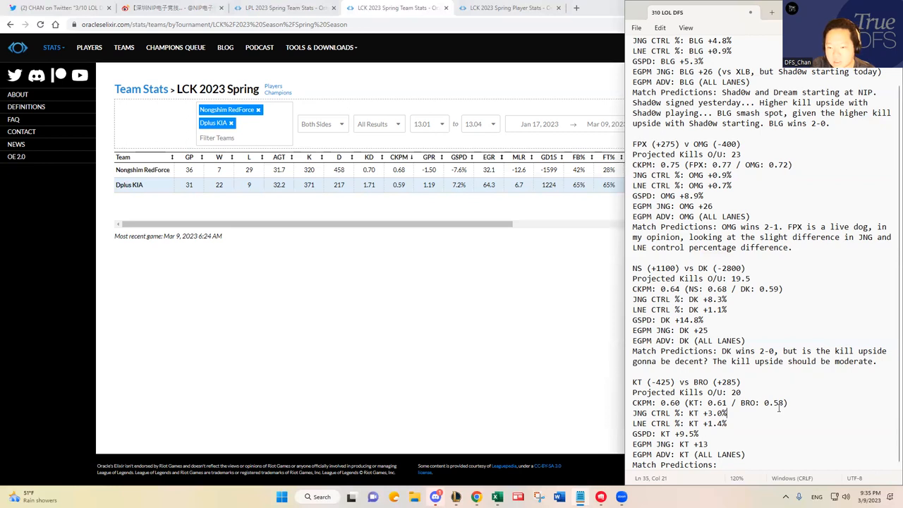
mouse_move(745, 432)
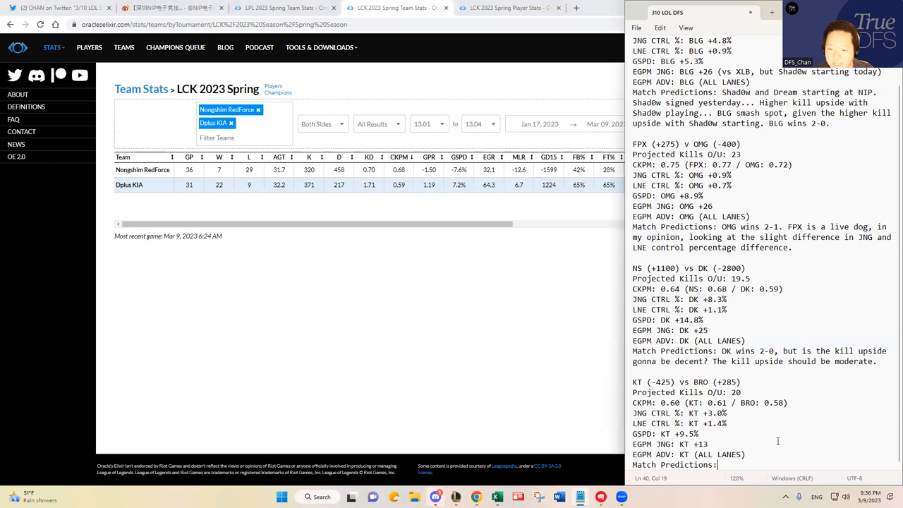
Write 'KT wins 2-0, and BRO is not a good GPP play based on their slow playstyle.'.
type("KT wins 2-")
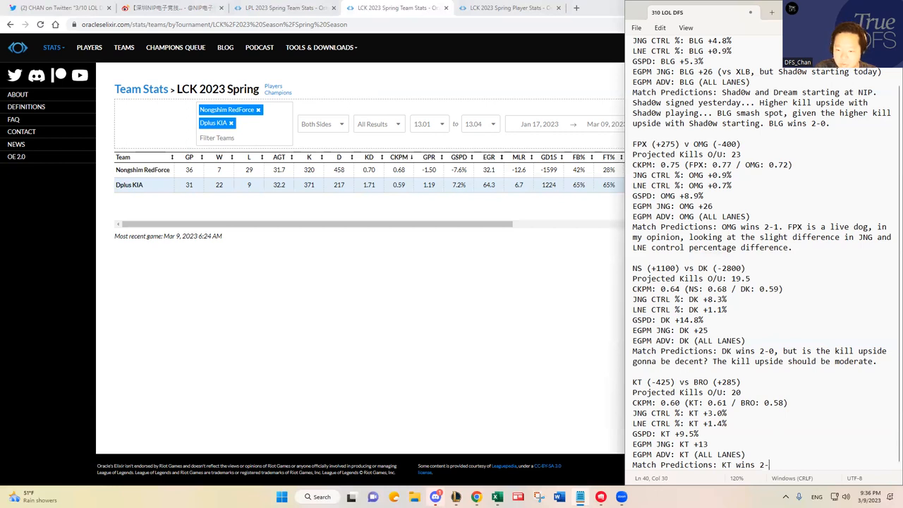
type("0,")
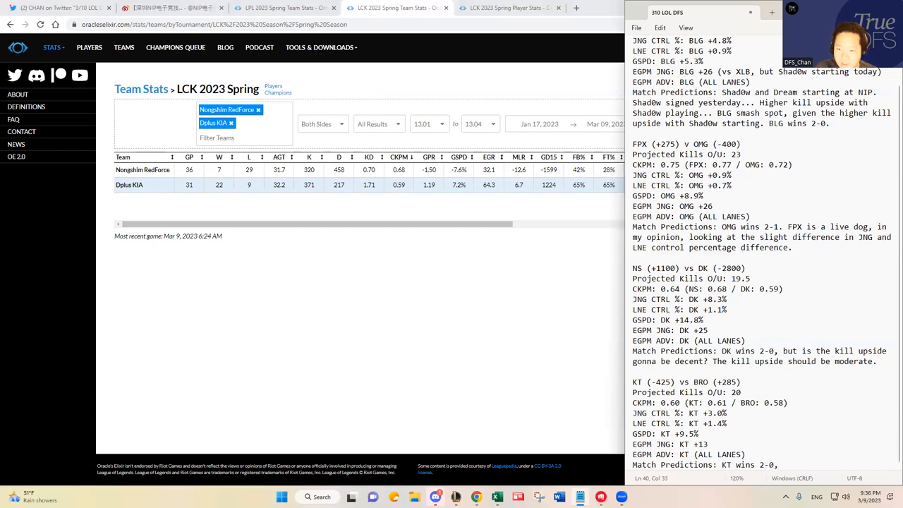
type("and BRO is not a good GPP play ,")
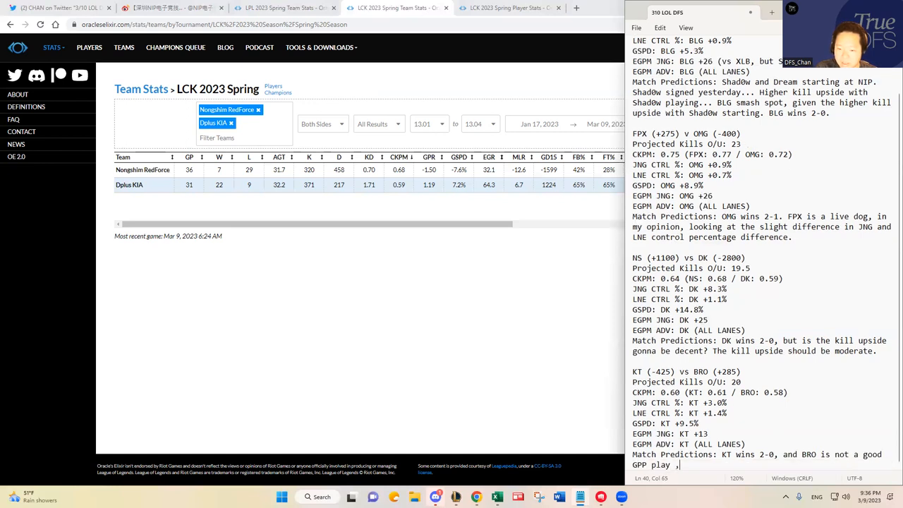
type("based on the slow playst")
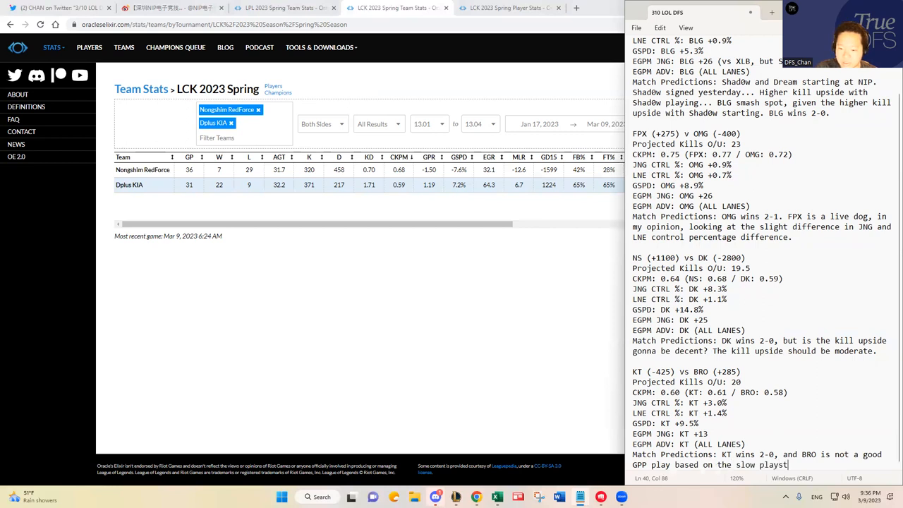
type("le.")
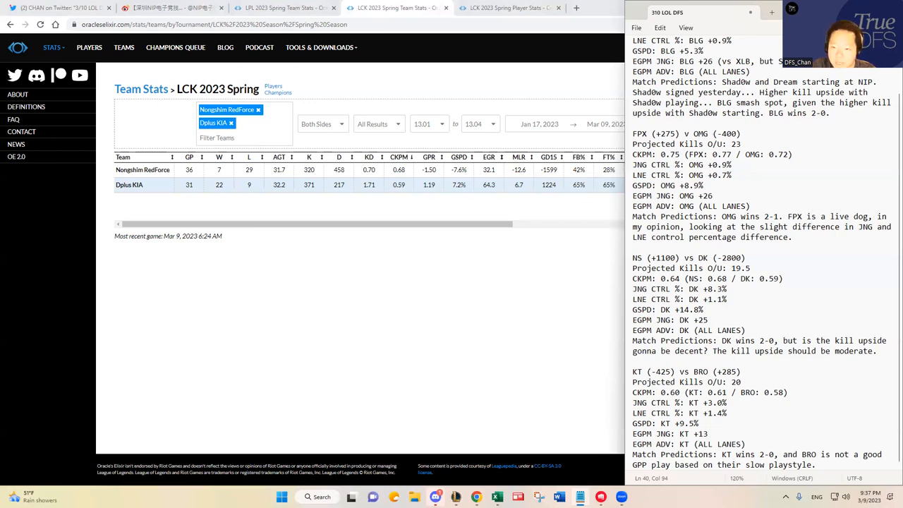
left_click(793, 237)
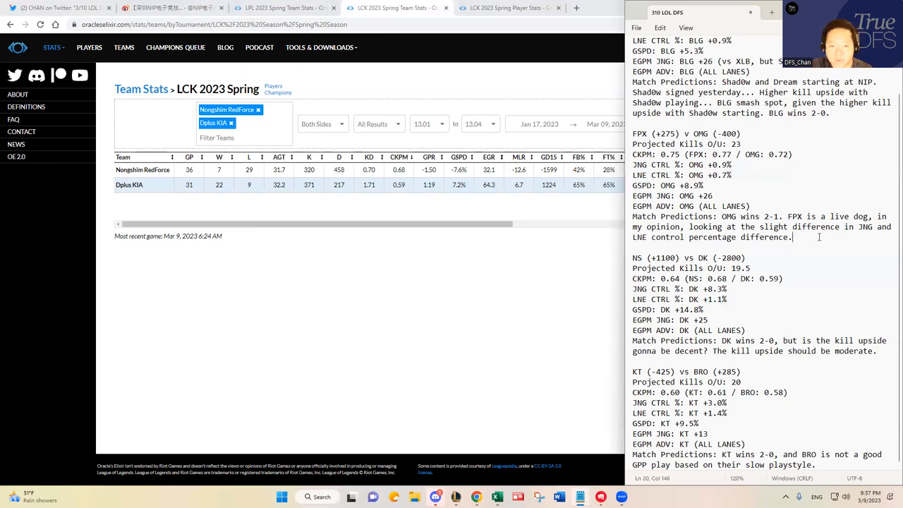